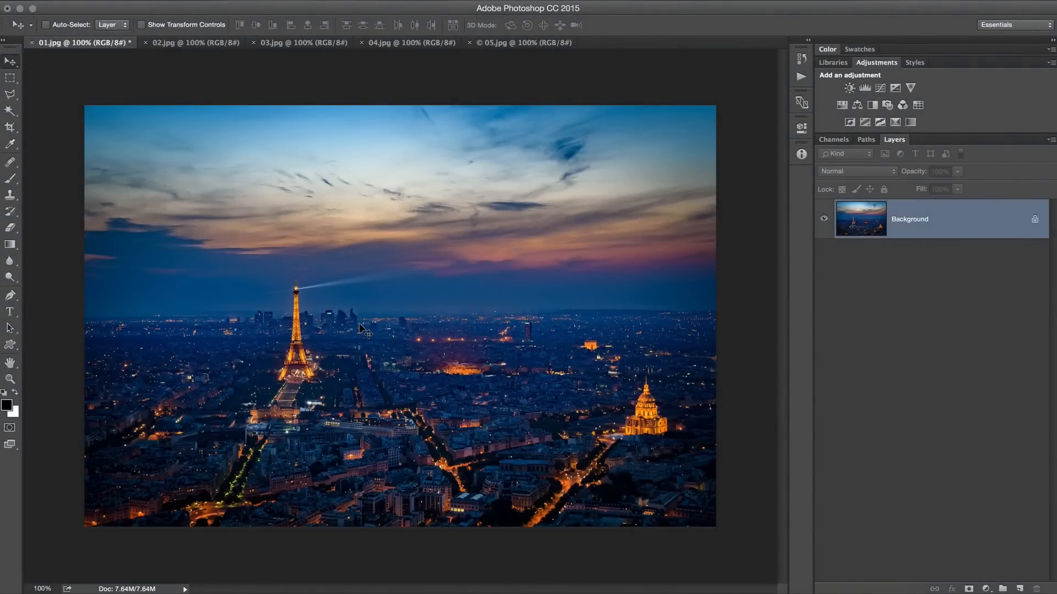
mouse_move(409, 435)
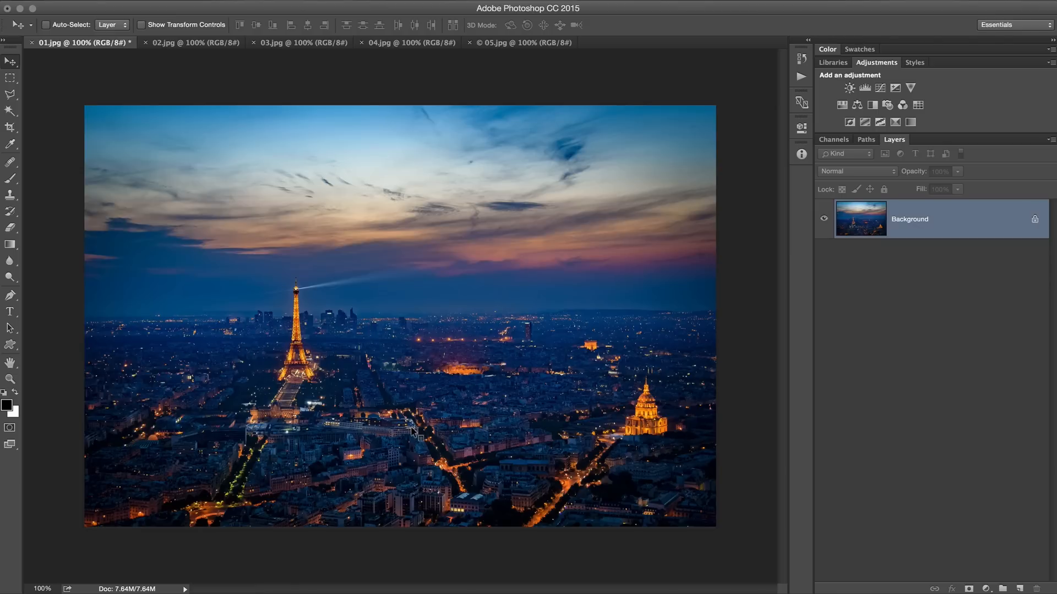
Fill a new layer on the Paris photo with 50% gray and add 20% uniform monochromatic noise.
click(526, 42)
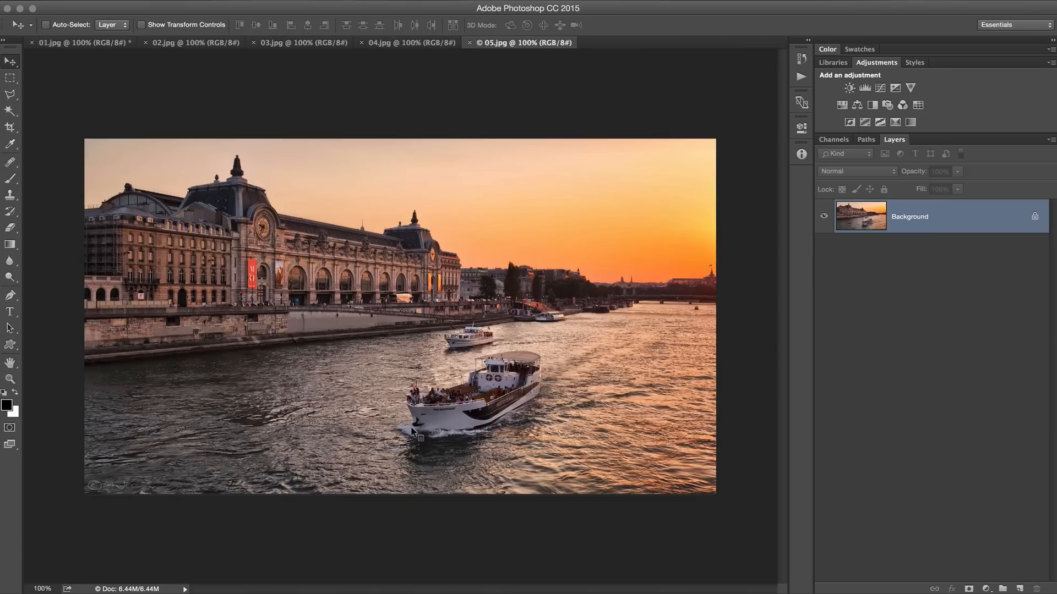
click(78, 43)
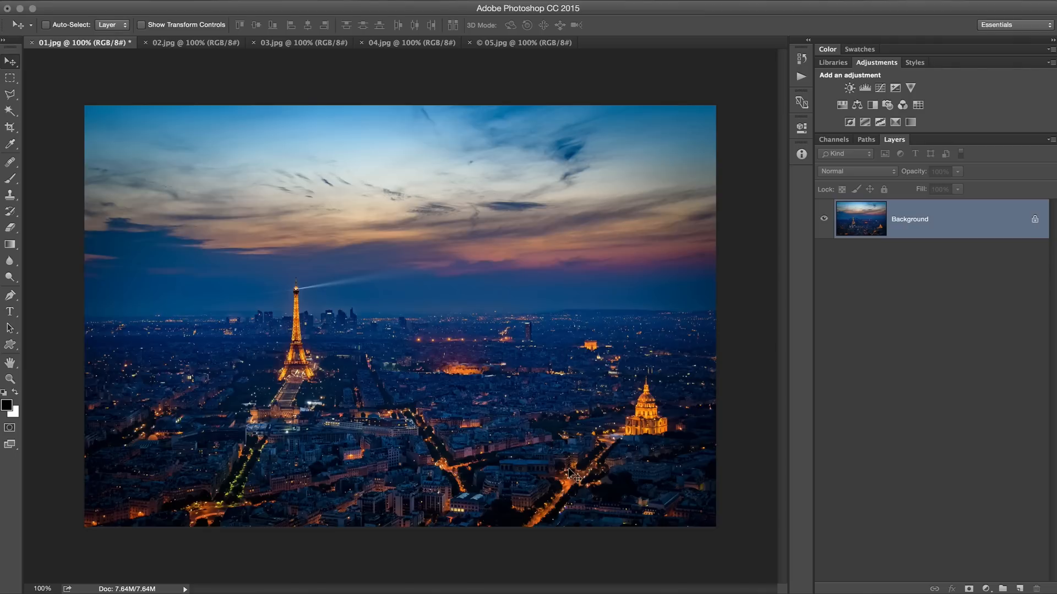
mouse_move(862, 271)
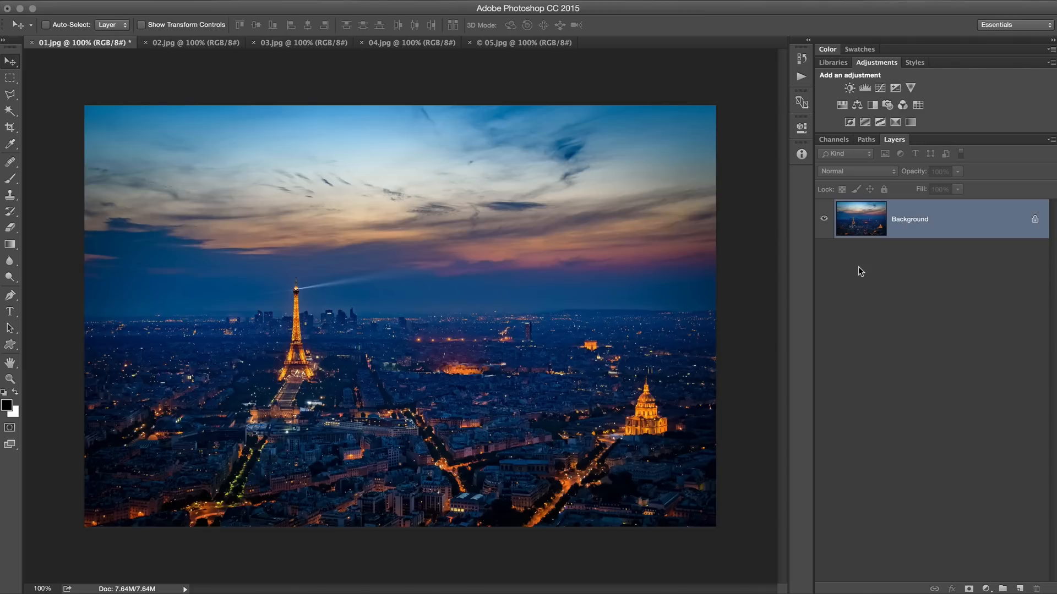
mouse_move(930, 393)
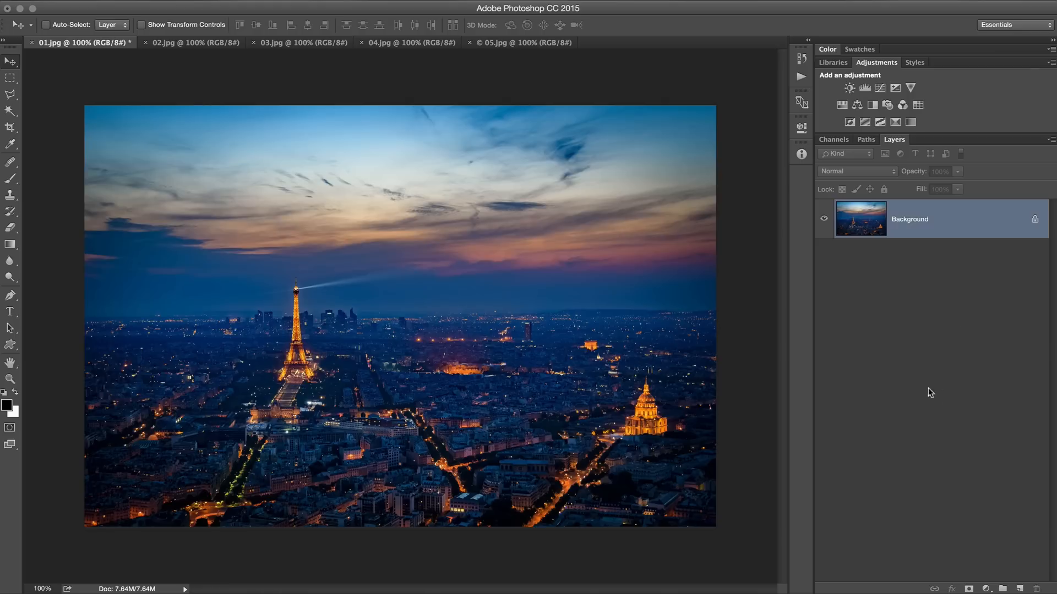
click(1019, 588)
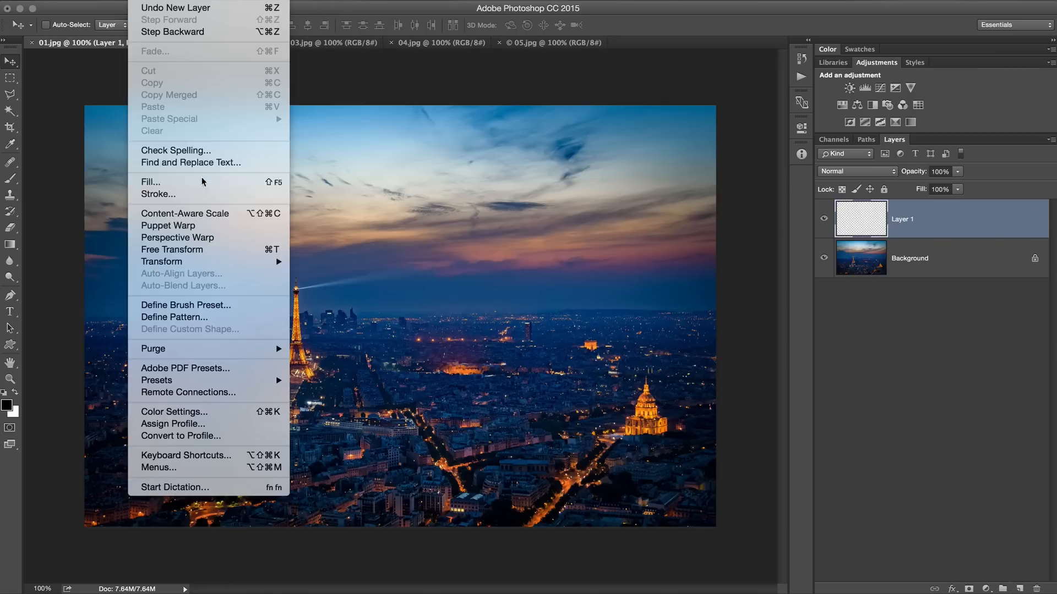
click(150, 183)
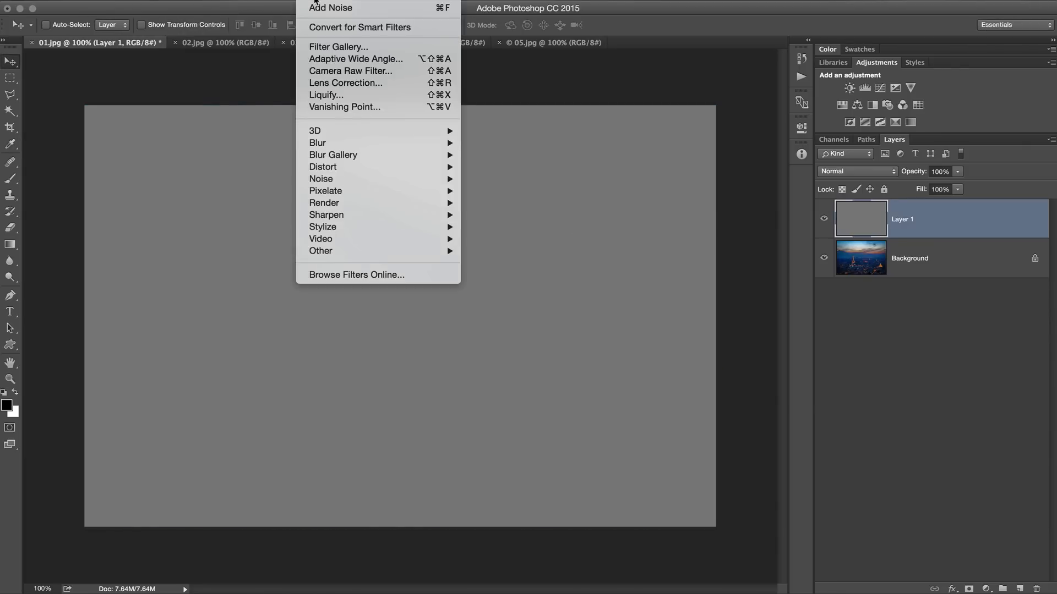
click(330, 7)
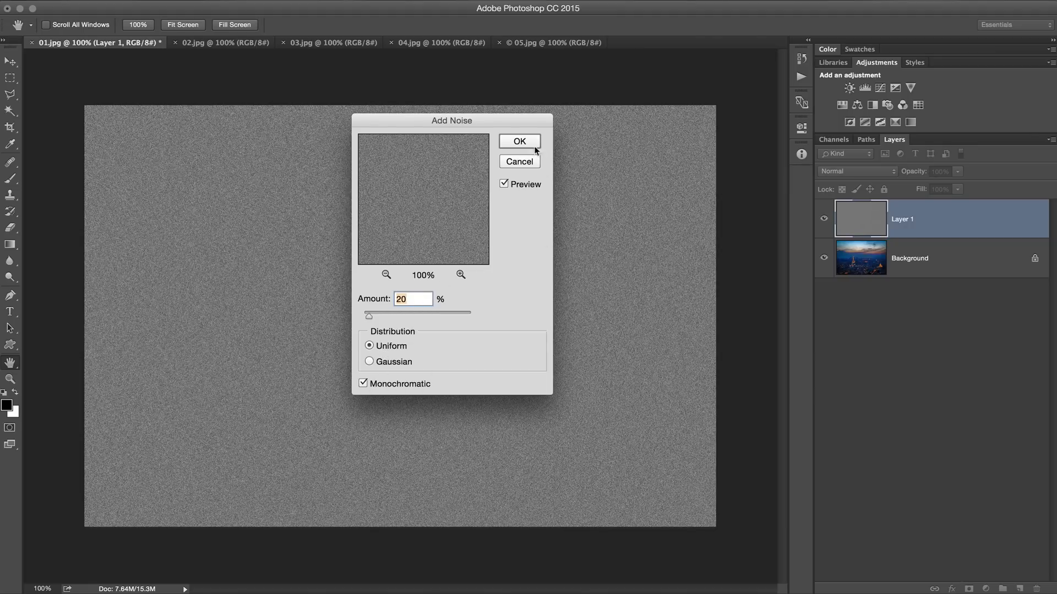
click(519, 141)
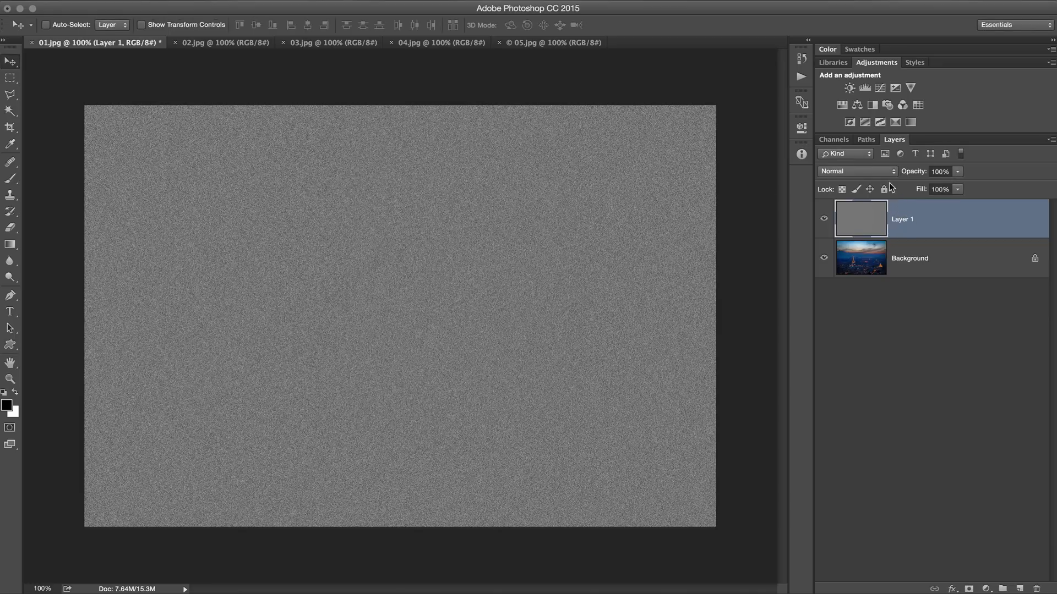
Switch Layer 1 to Soft Light blending and duplicate it with Cmd+J.
click(855, 172)
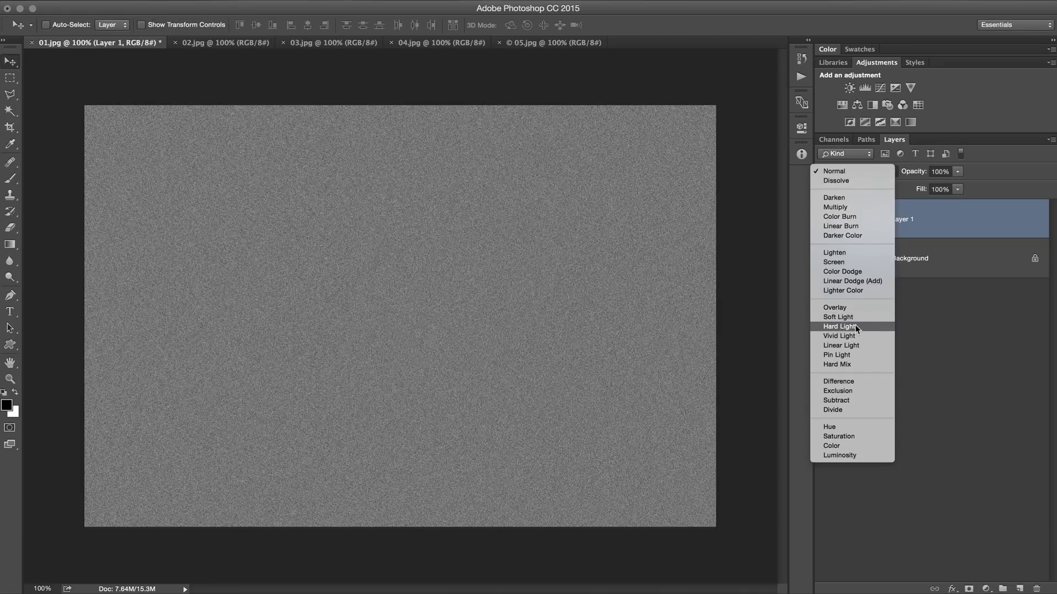
click(838, 317)
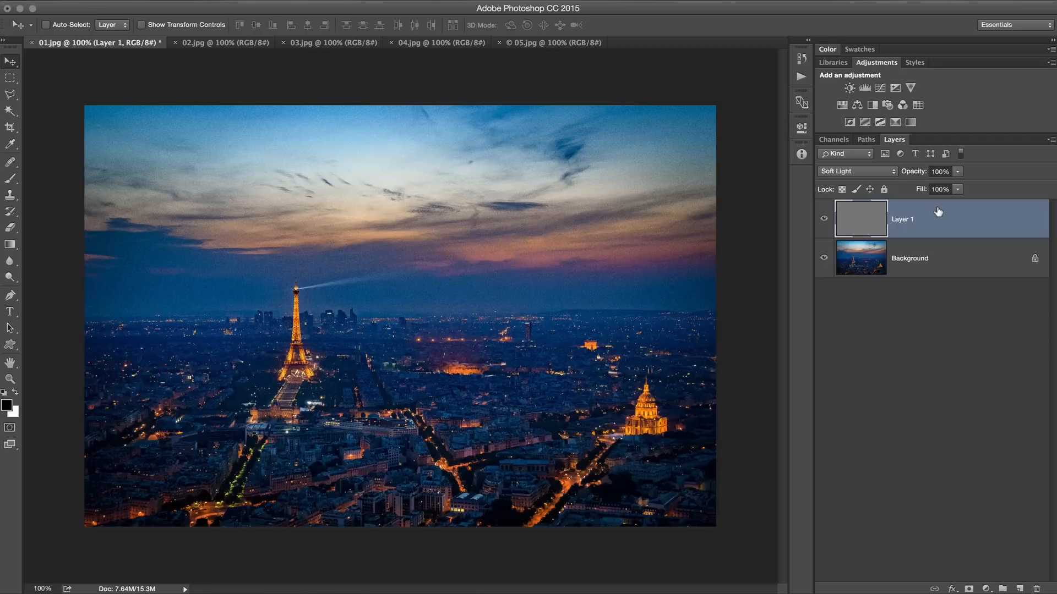
key(cmd+j)
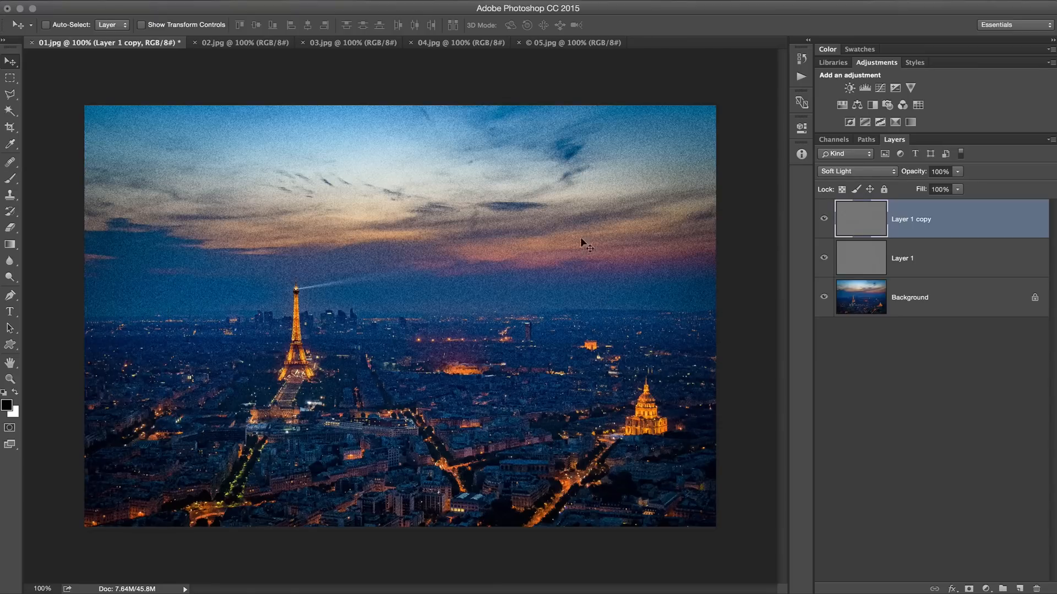
mouse_move(488, 234)
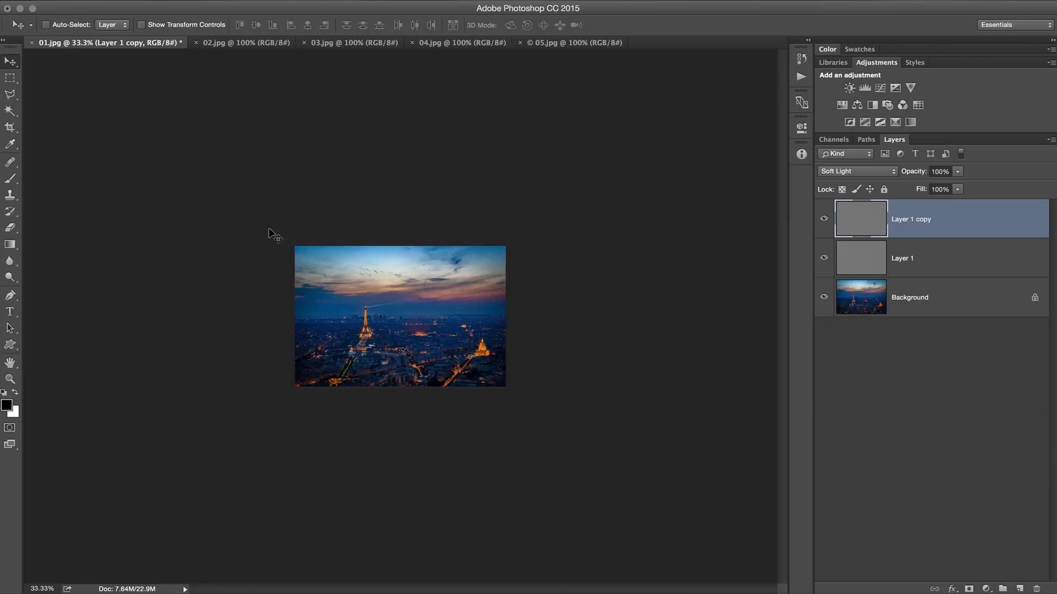
mouse_move(223, 94)
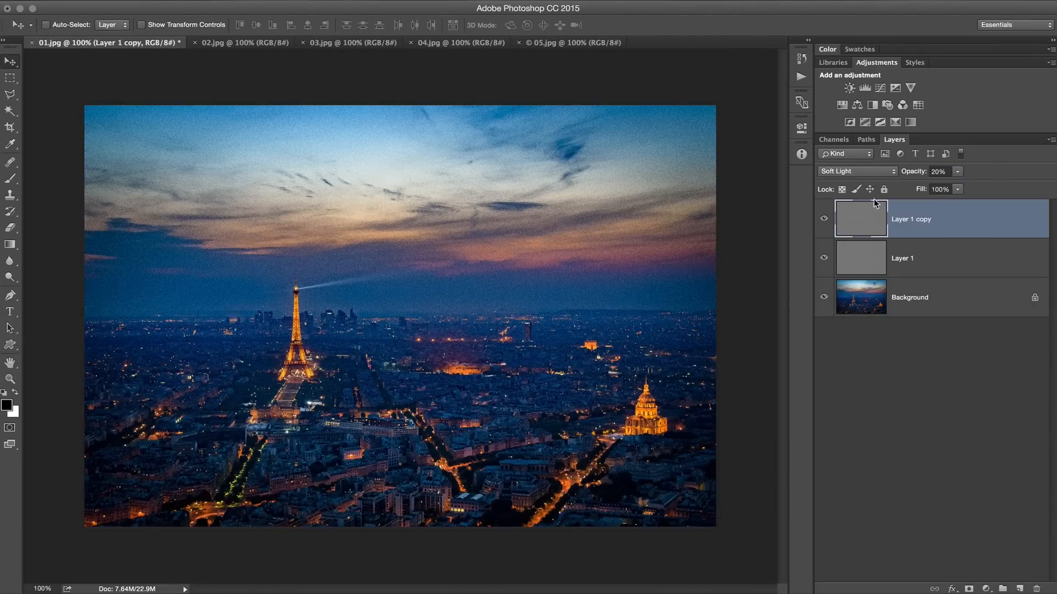
Select the original Layer 1 to lower its opacity.
click(943, 258)
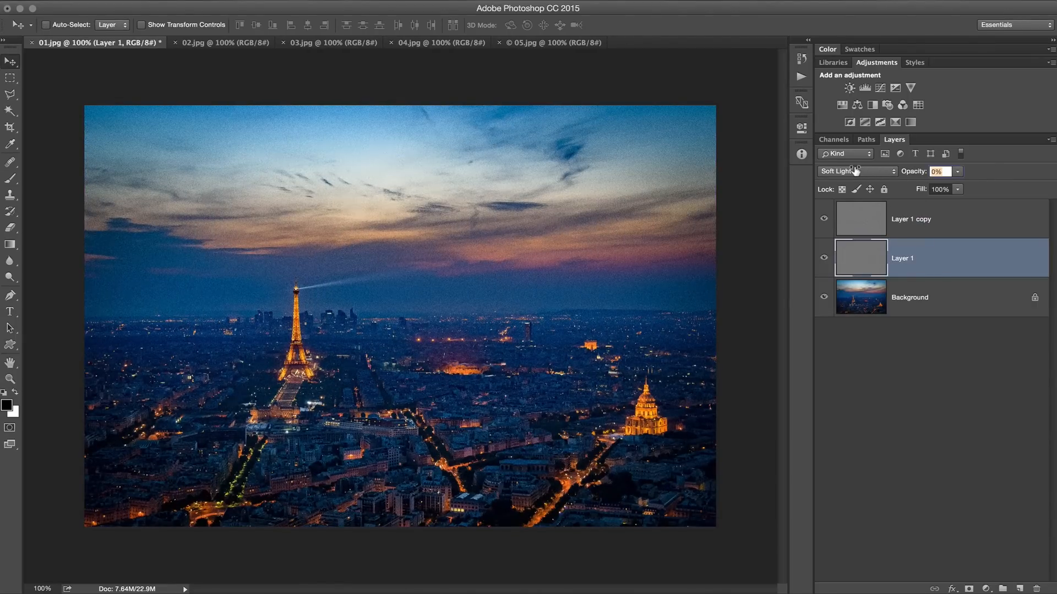